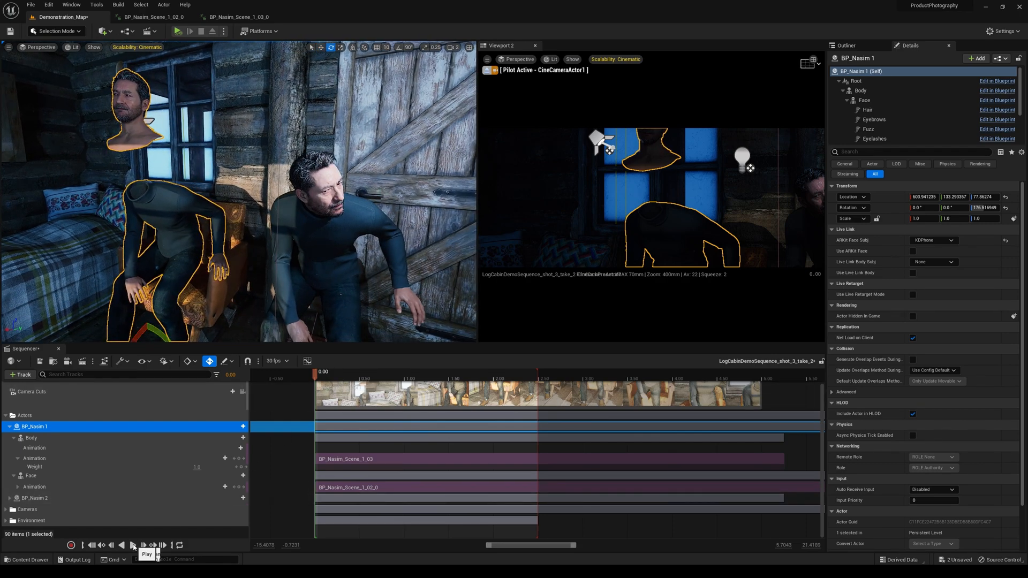
- Play the cabin sequence with its floating face, then open the BP_Nasim_Scene_1_02_0 animation asset
click(133, 545)
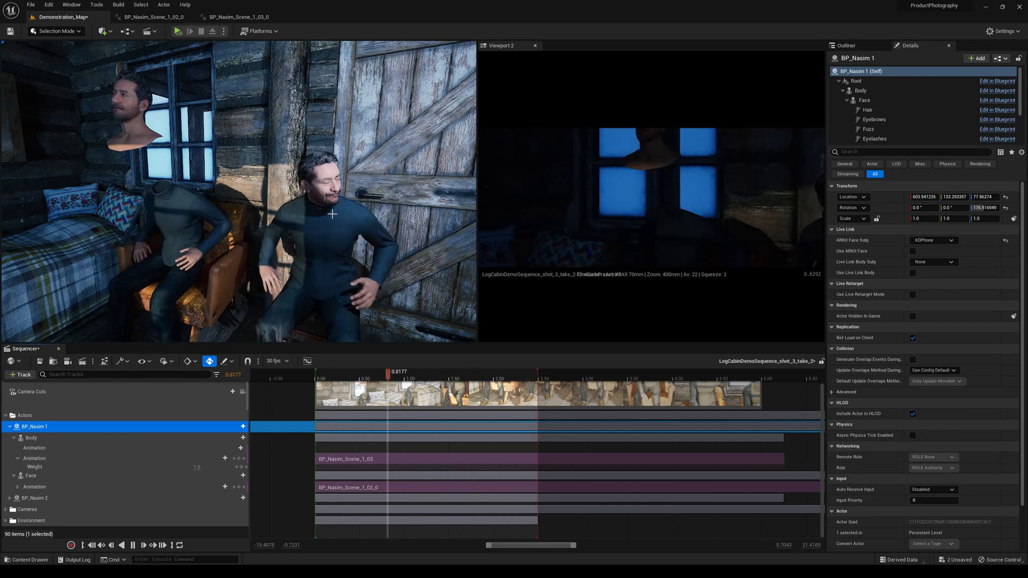
drag(394, 372, 334, 371)
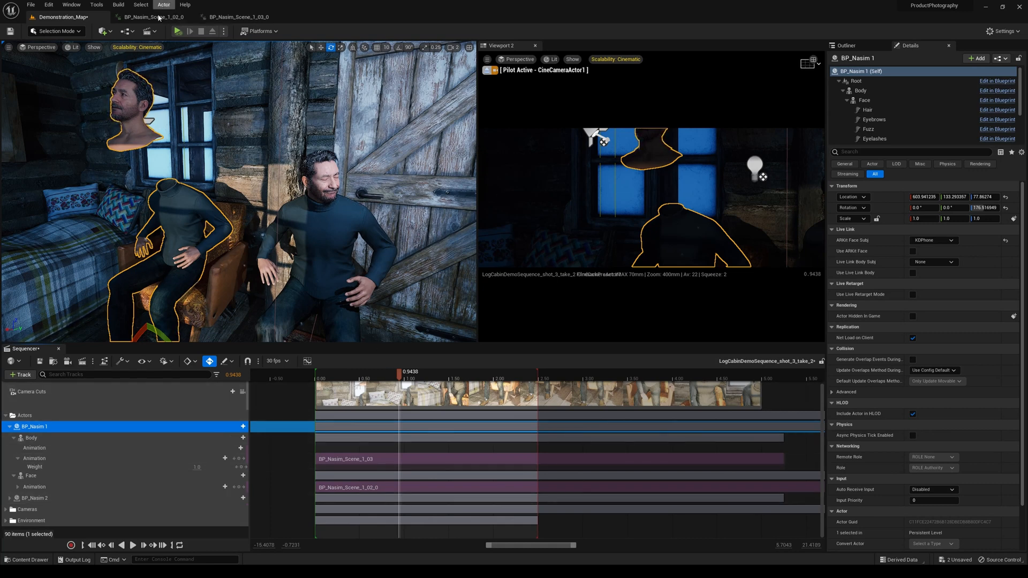
click(149, 17)
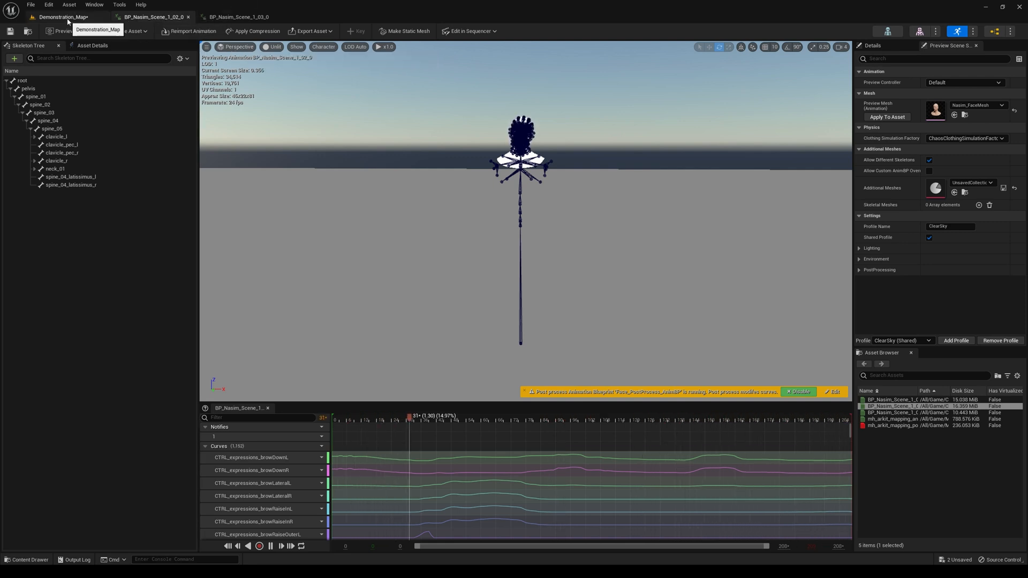
- Preview the BP_Nasim_Scene_1_02_0 take, review its character bone display, and return to Demonstration_Map
click(563, 416)
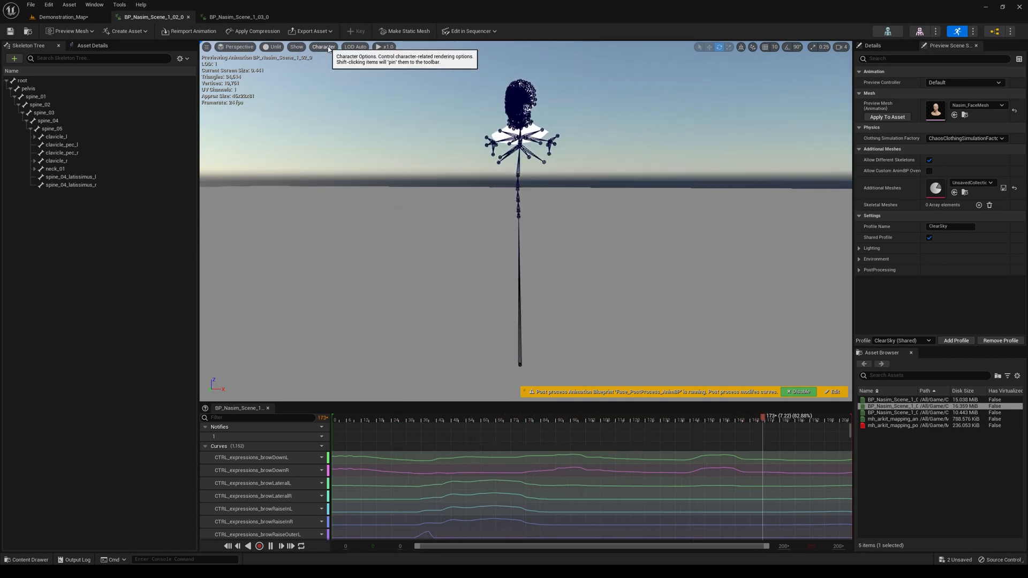
click(324, 46)
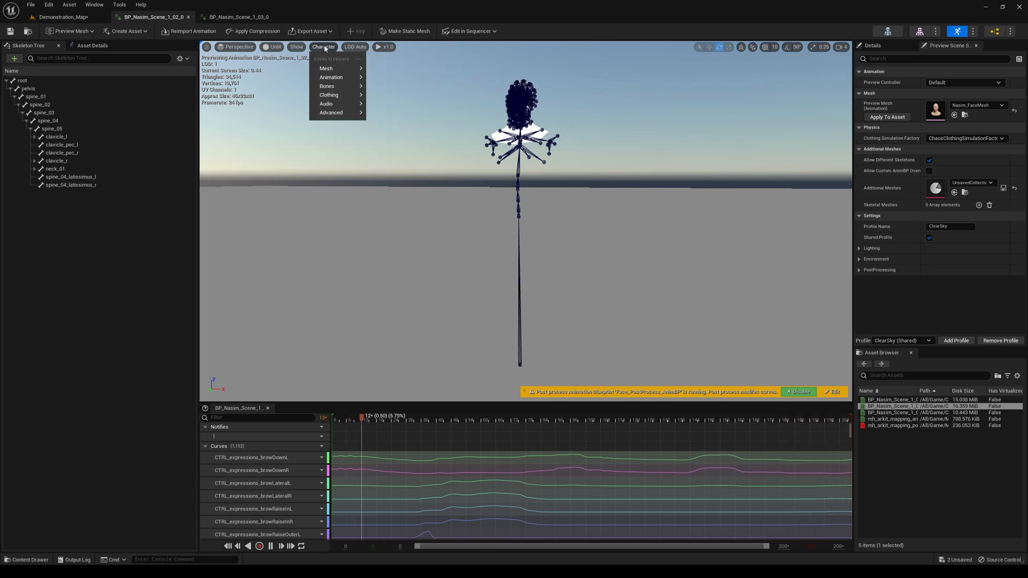
mouse_move(326, 86)
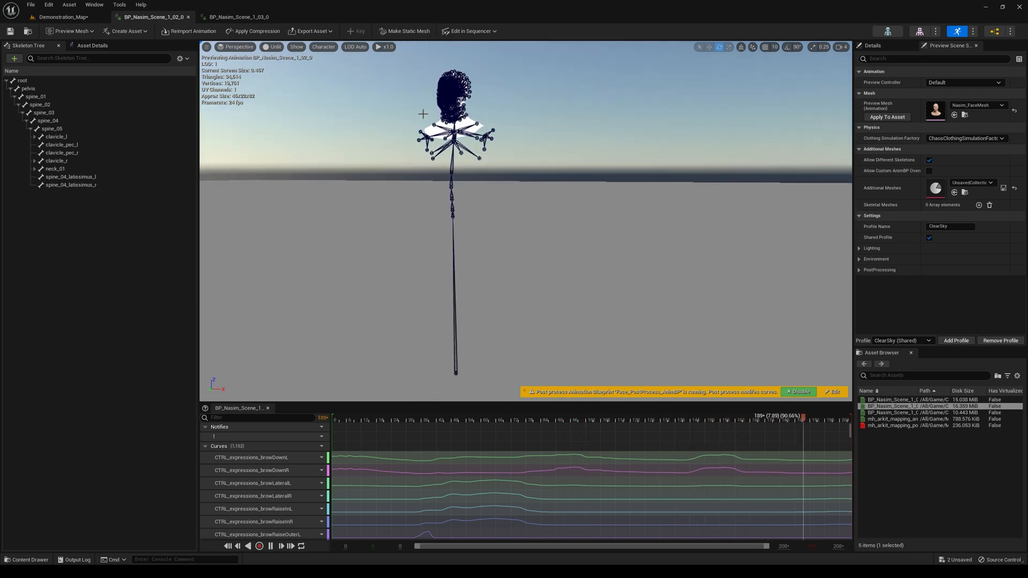
click(479, 416)
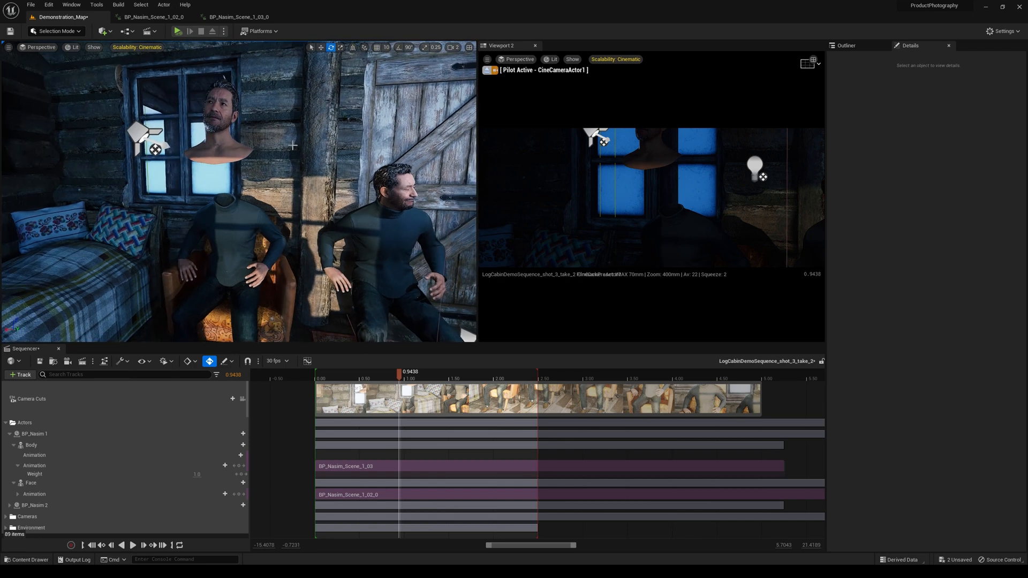
mouse_move(236, 197)
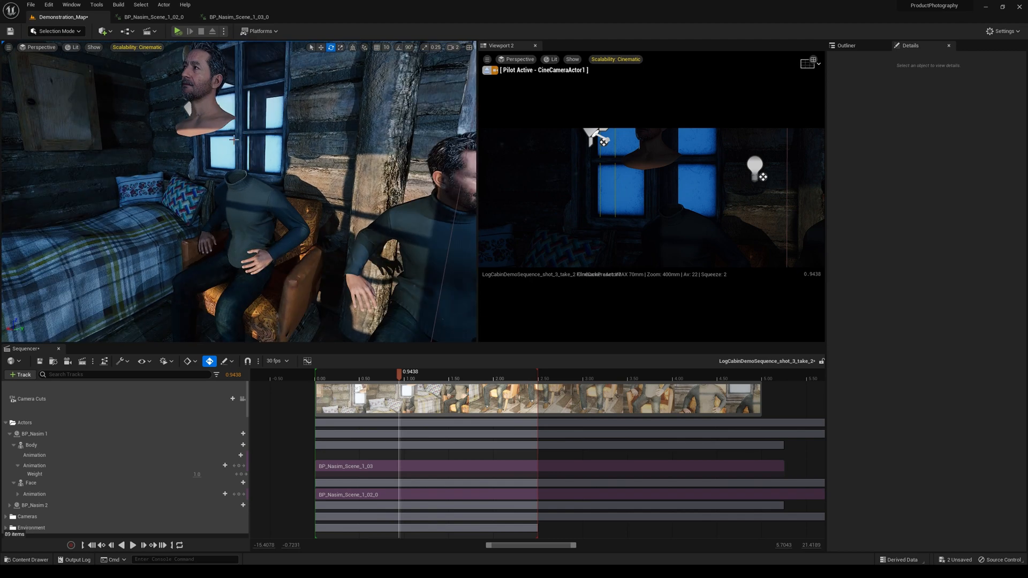
mouse_move(195, 99)
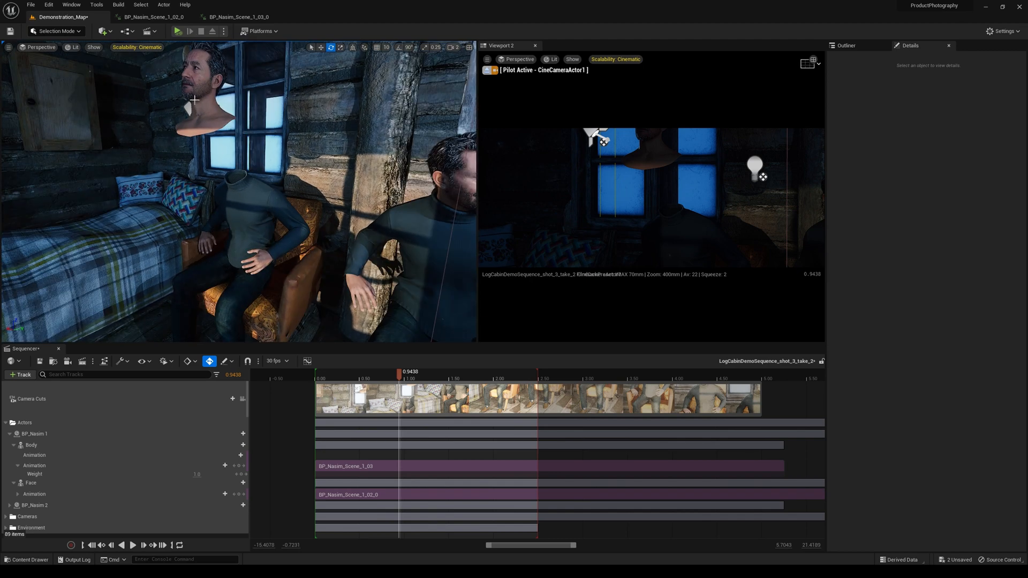
mouse_move(330, 499)
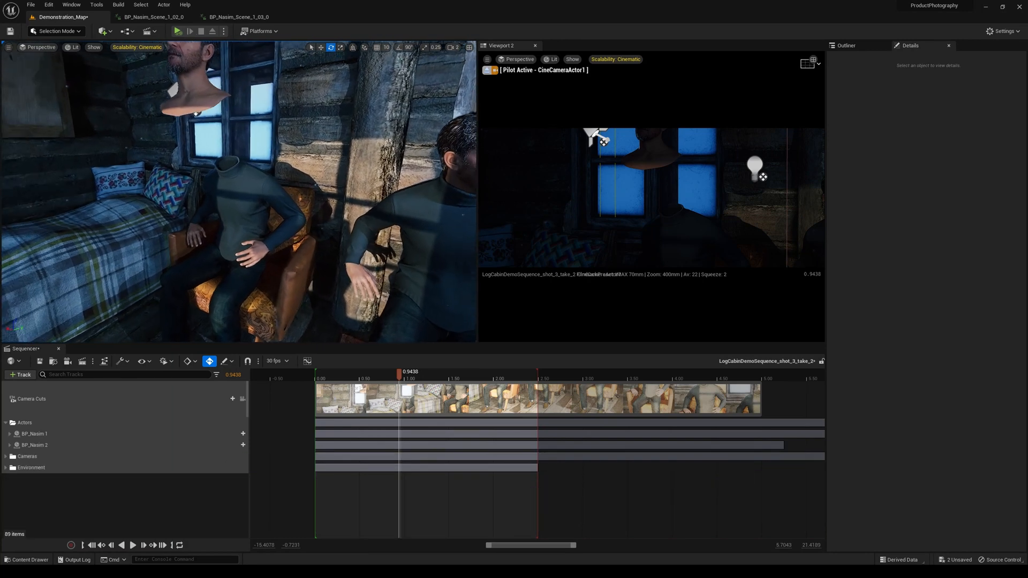
- Select BP_Nasim 1's BP_Nasim_Scene_1_03 body animation section (158 frames, 5.25 s)
click(33, 433)
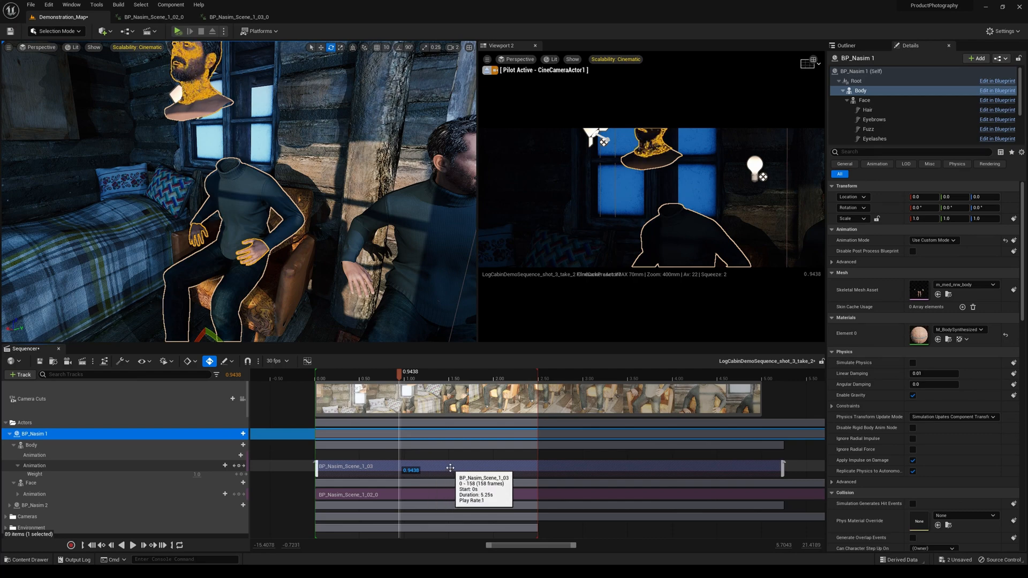
- Enable Show Skeleton on BP_Nasim 1's body clip and scrub to compare body and face poses
right_click(451, 467)
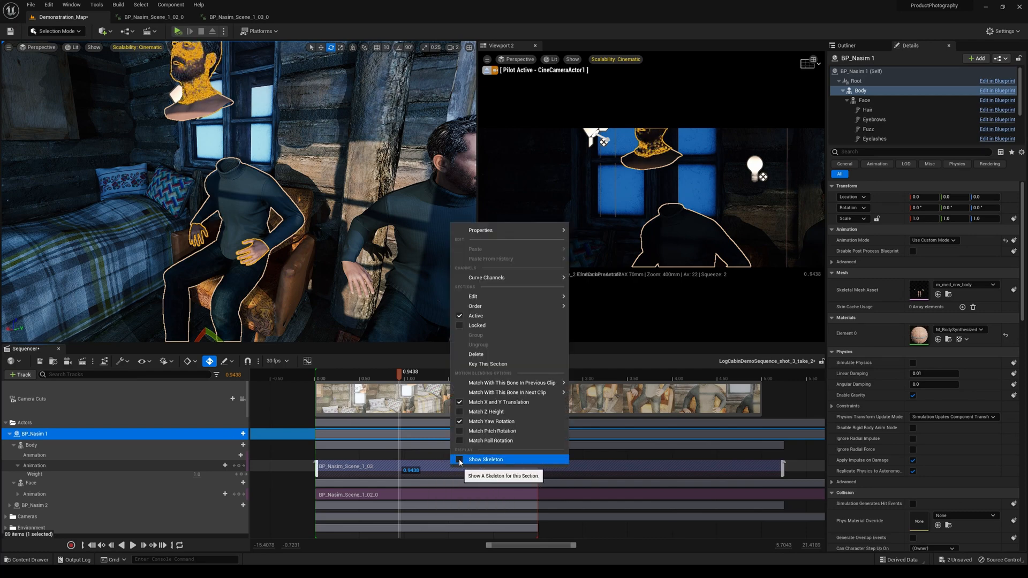
click(459, 459)
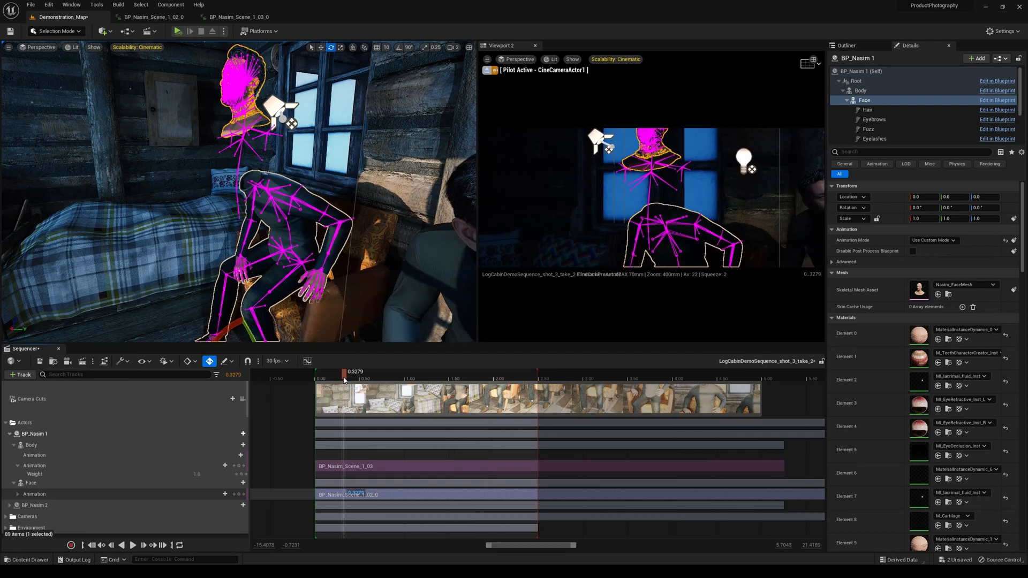
drag(344, 379, 343, 379)
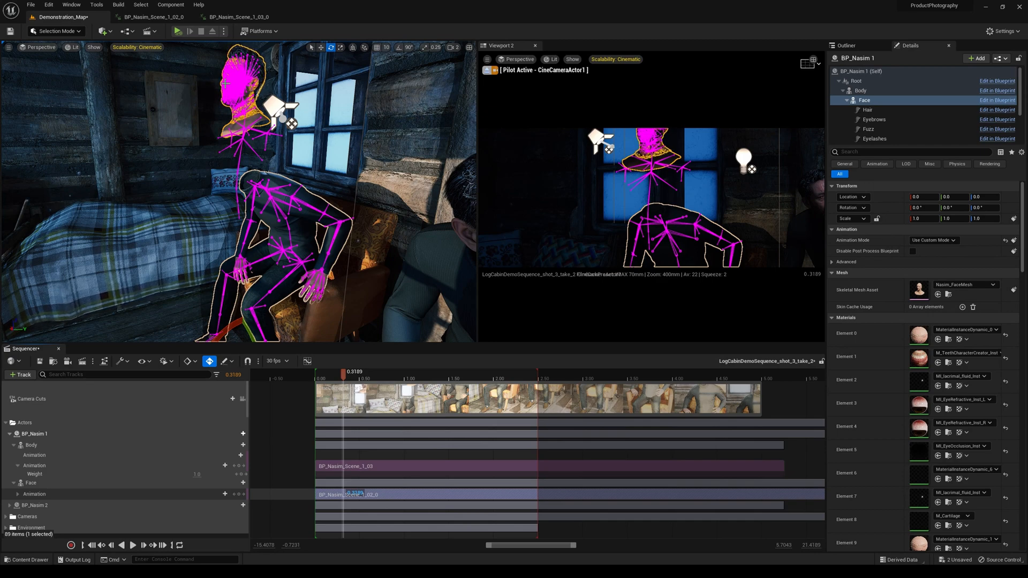
drag(342, 373, 354, 373)
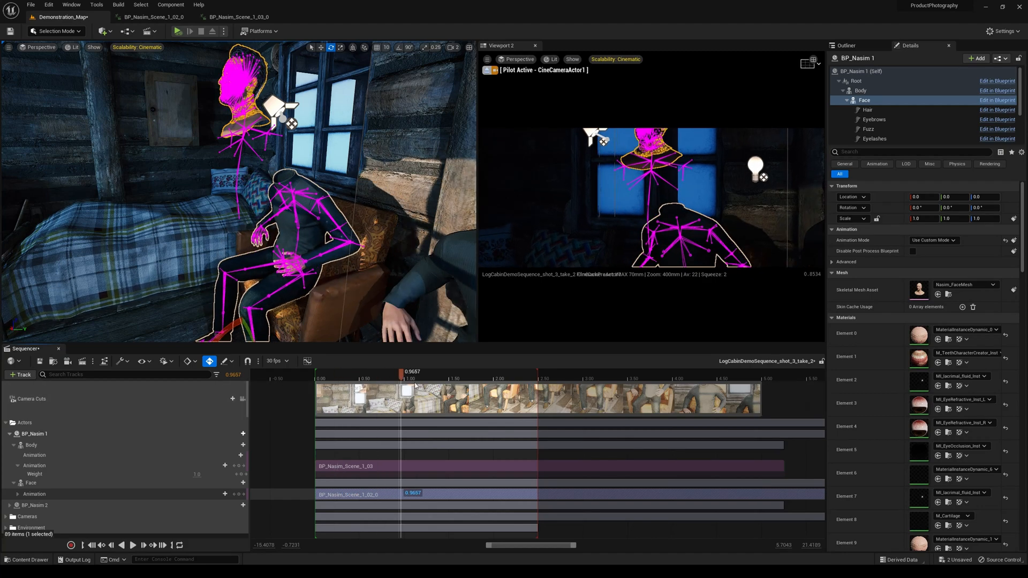
drag(401, 371, 364, 372)
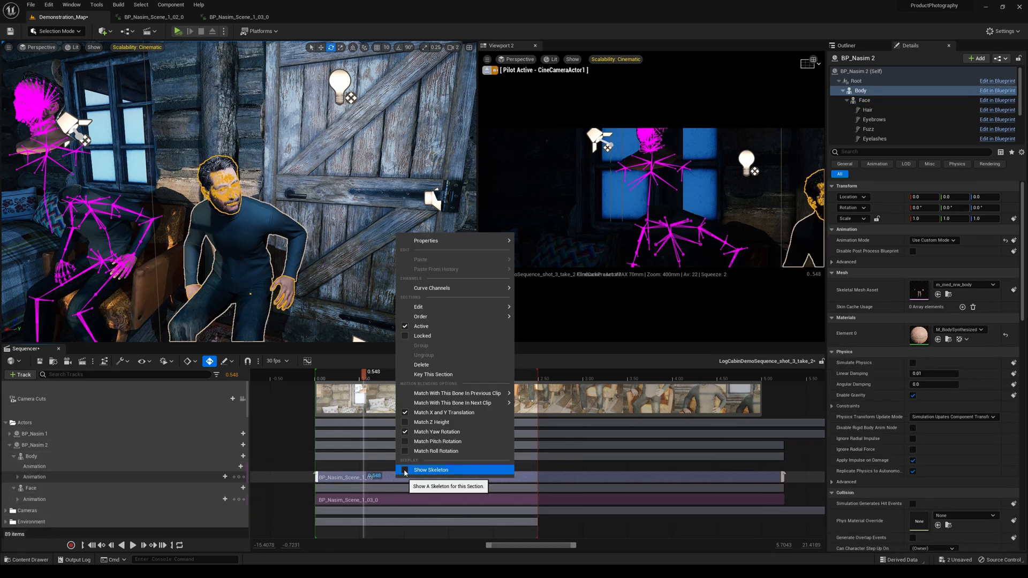
- Enable Show Skeleton on BP_Nasim 2's body clip and its BP_Nasim_Scene_1_03_0 face clip
click(431, 469)
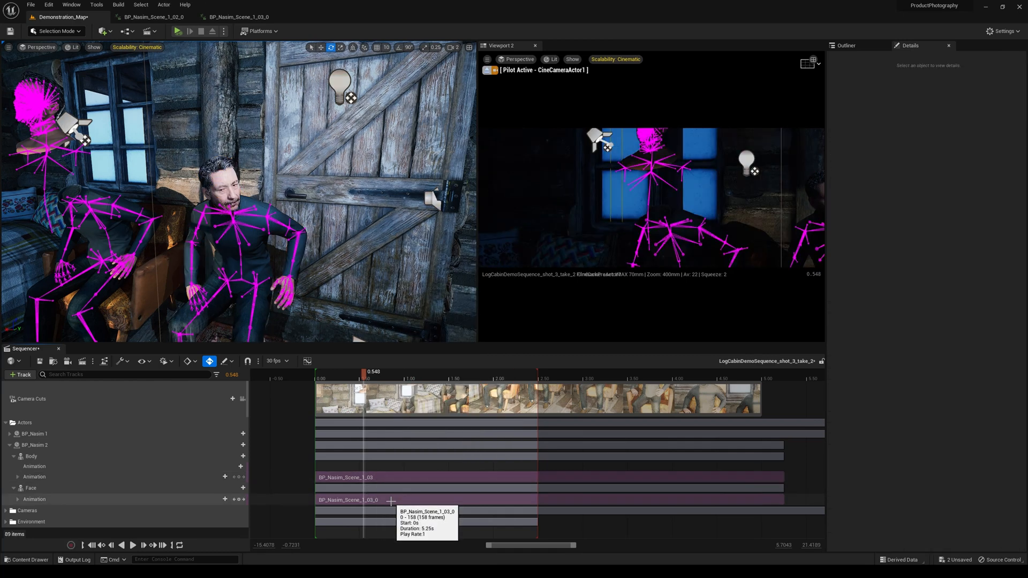
right_click(352, 499)
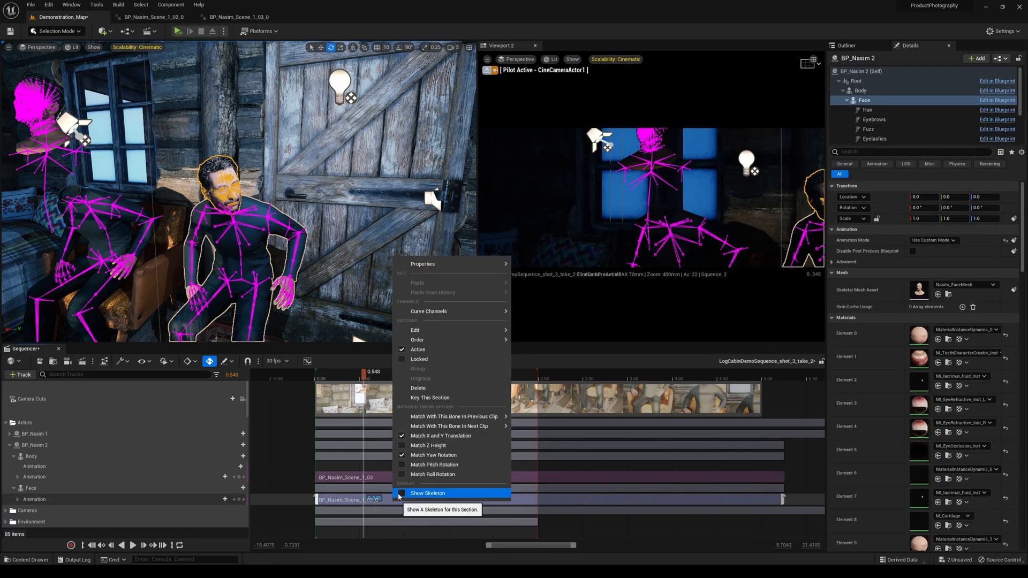
click(427, 493)
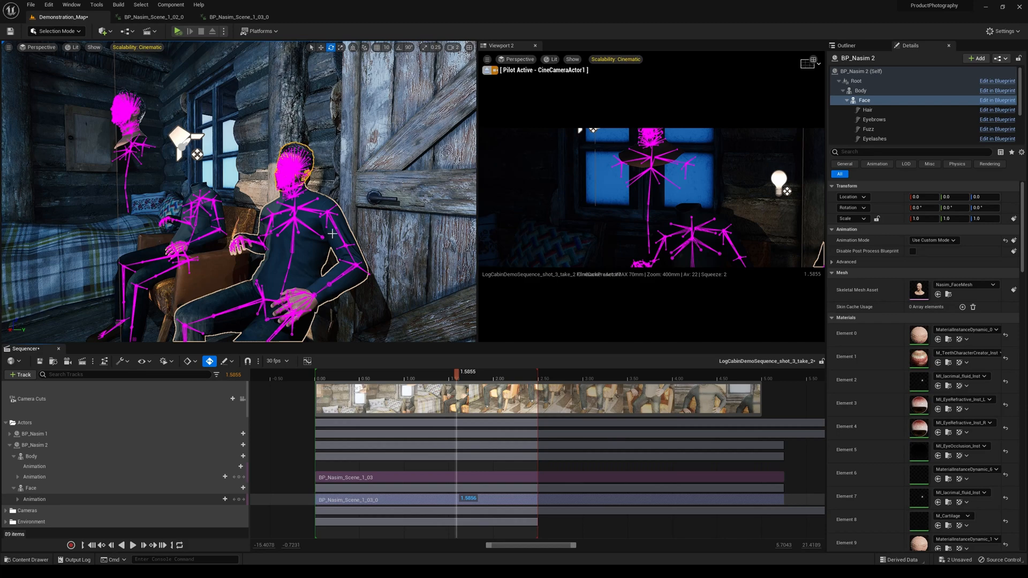
mouse_move(59, 353)
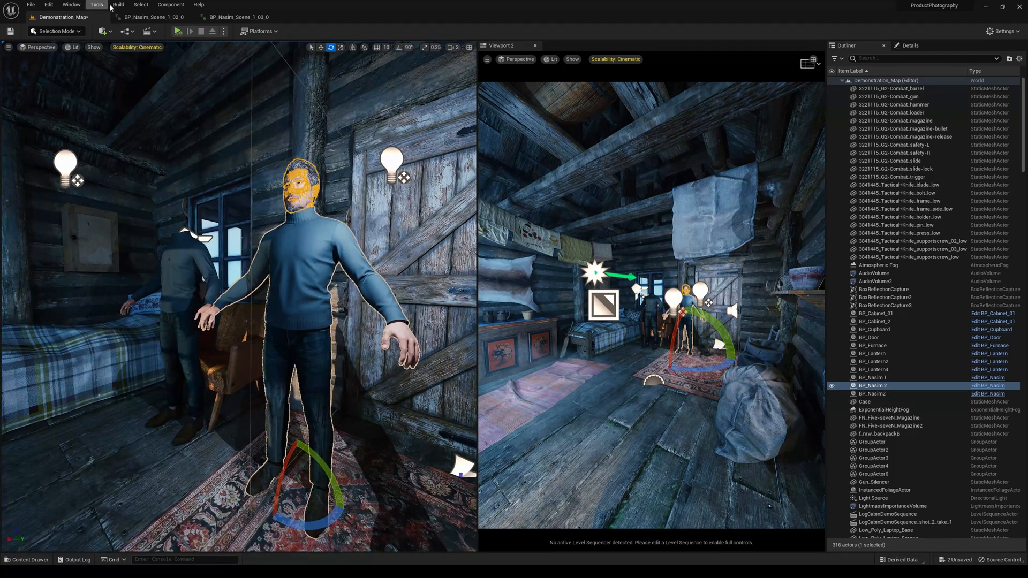
- Launch Take Recorder from the Window menu, creating an empty PendingTake sequence
click(72, 4)
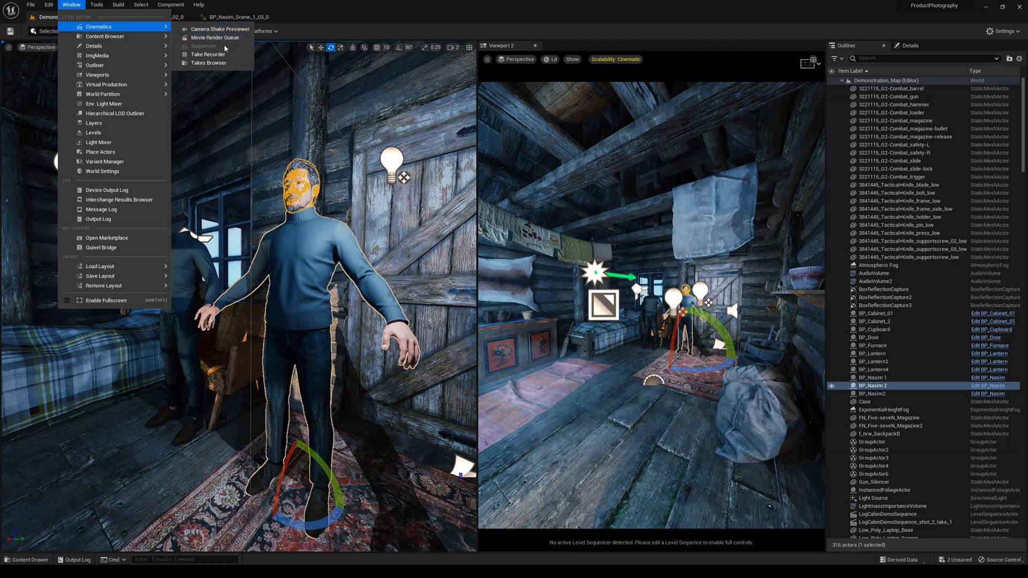
click(204, 46)
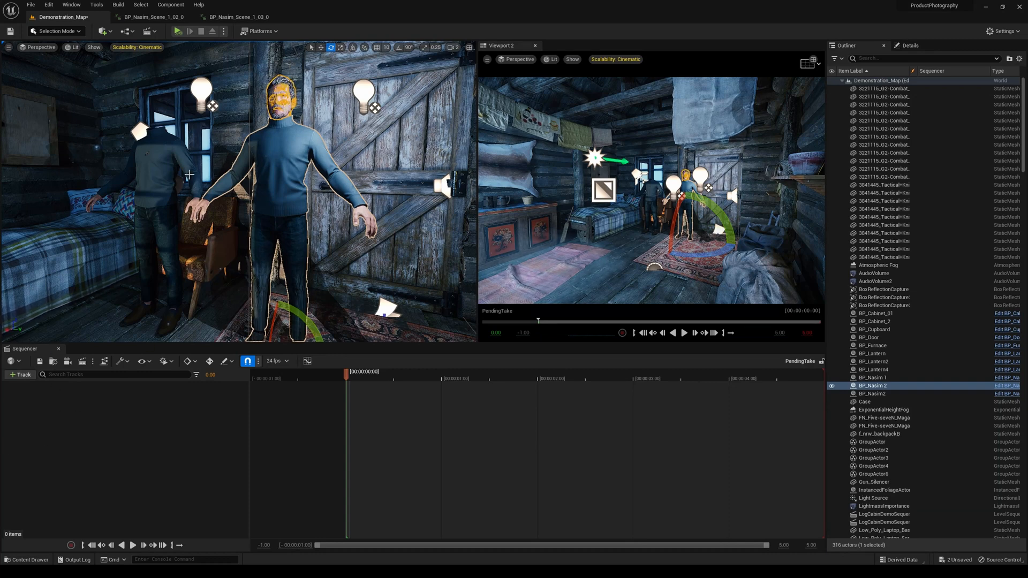
- Add the standing BP_Nasim 2 actor to the PendingTake sequence and select its Body track
click(873, 385)
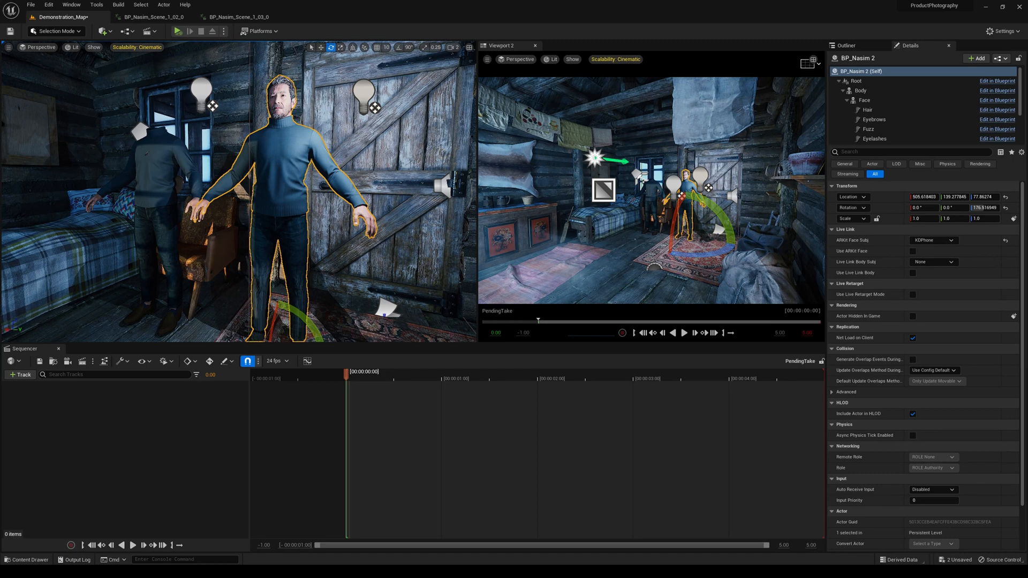
click(20, 375)
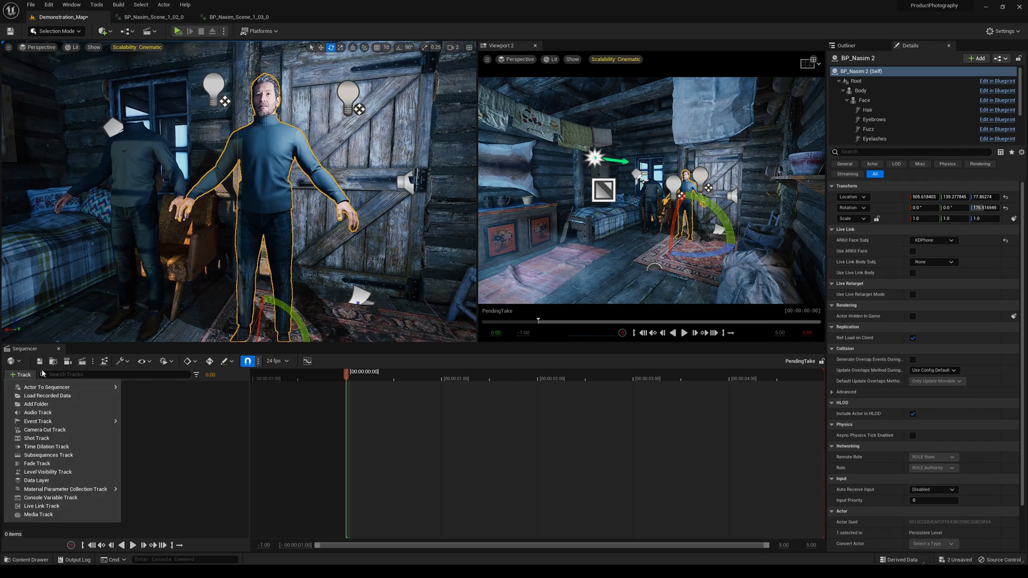
click(47, 386)
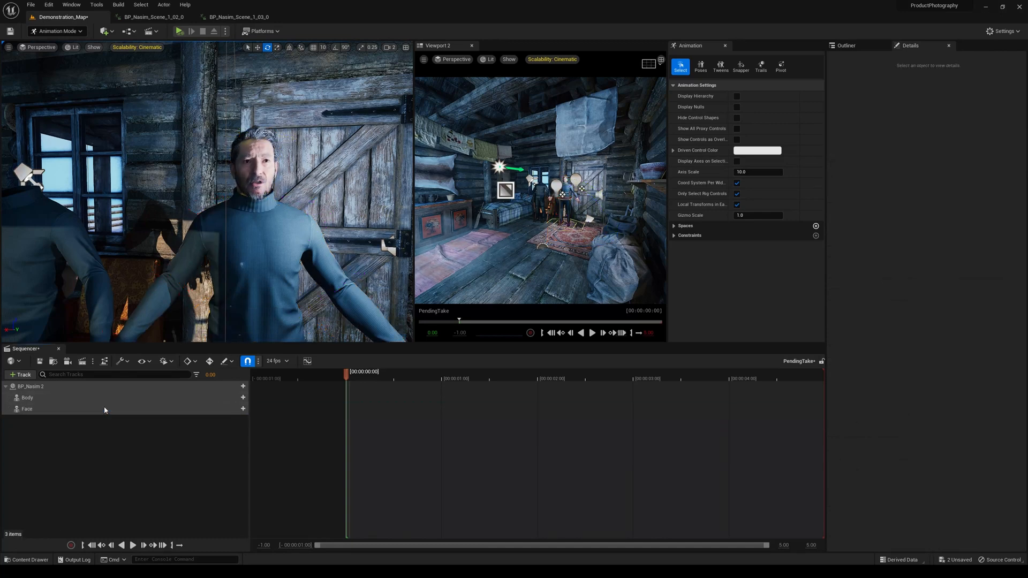
click(27, 397)
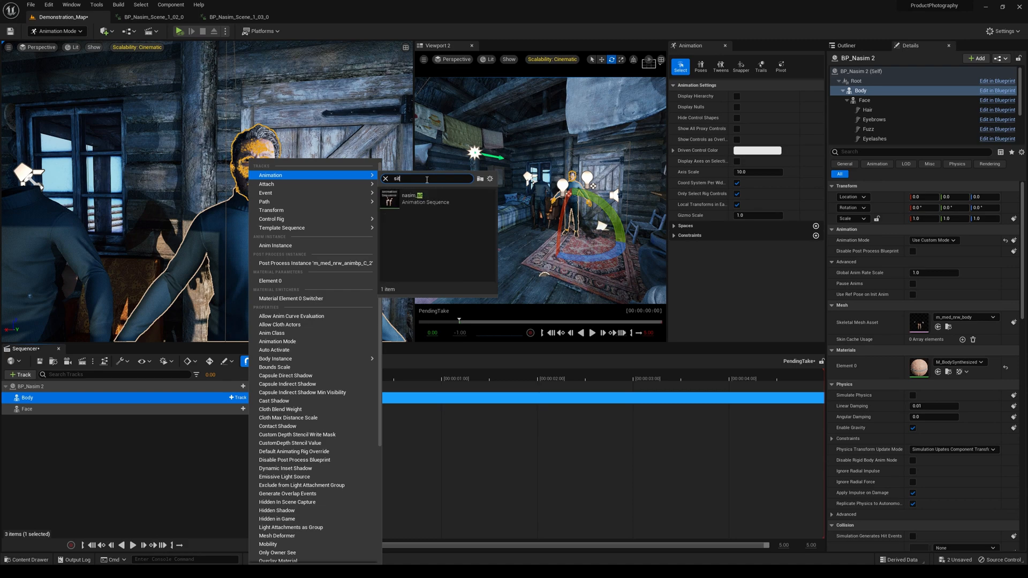
click(399, 198)
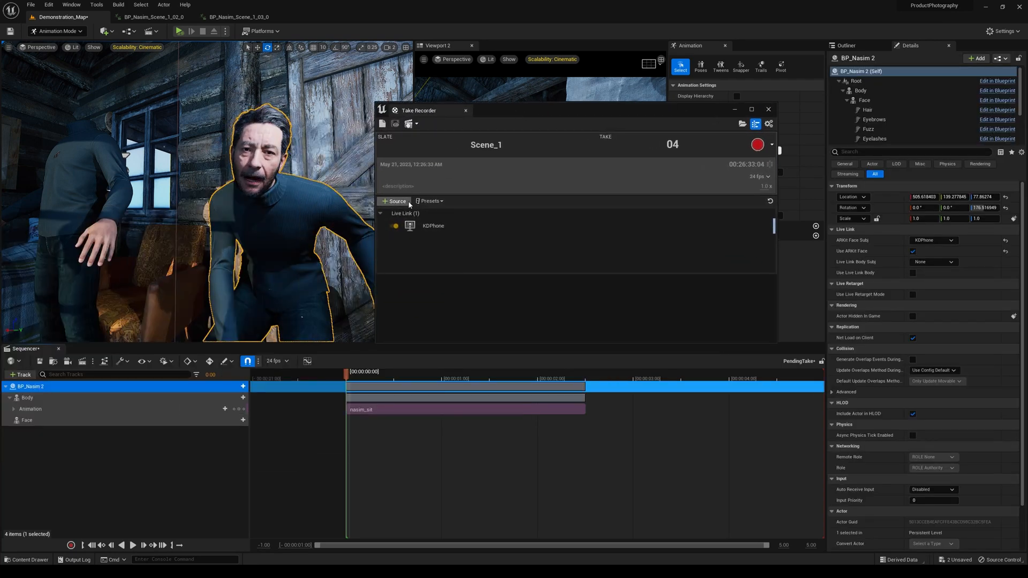
- Add BP_Nasim 2 as the actor source and record take 04 of Scene_1
click(394, 201)
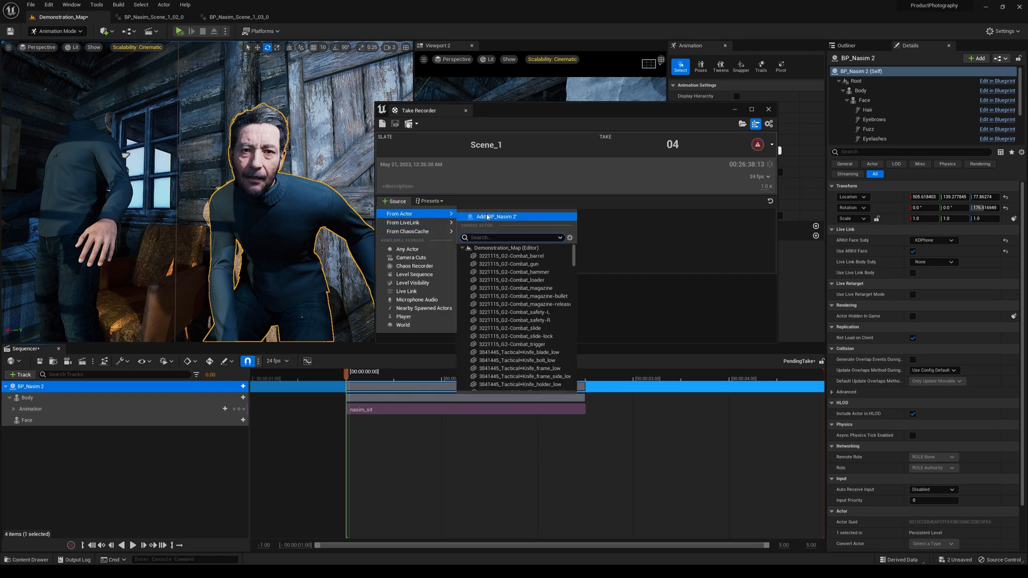
click(496, 218)
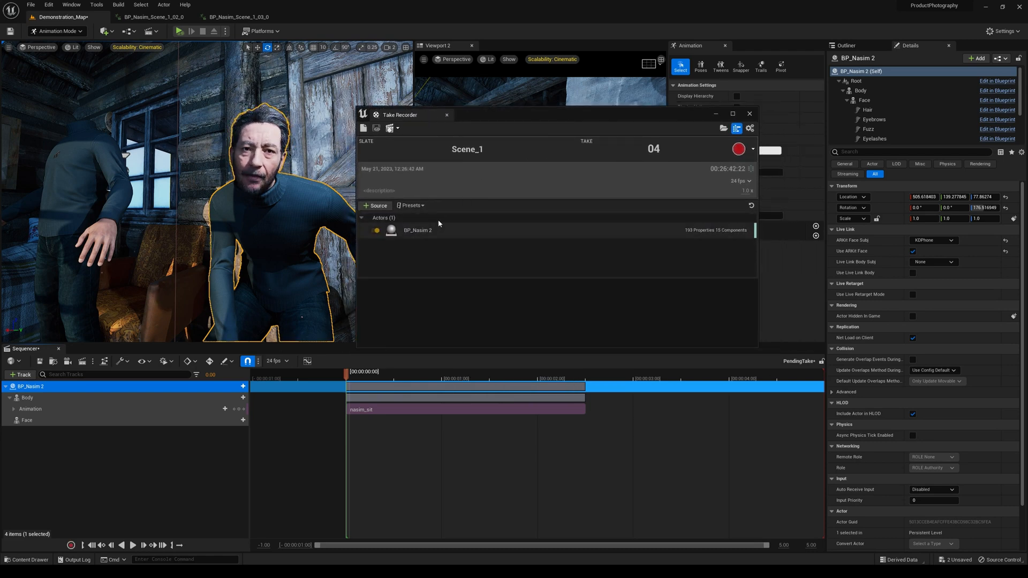
drag(403, 114, 513, 198)
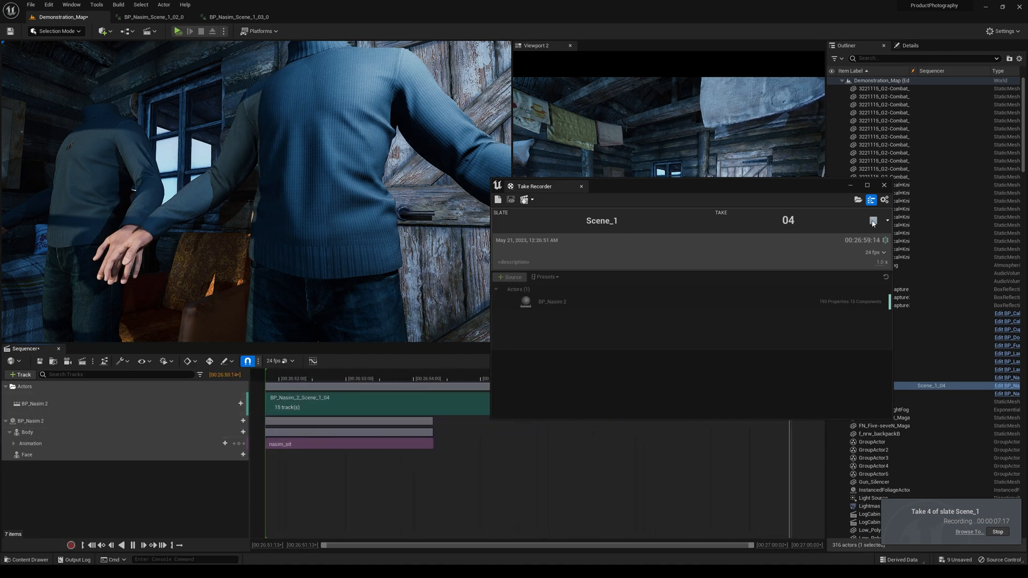
click(872, 220)
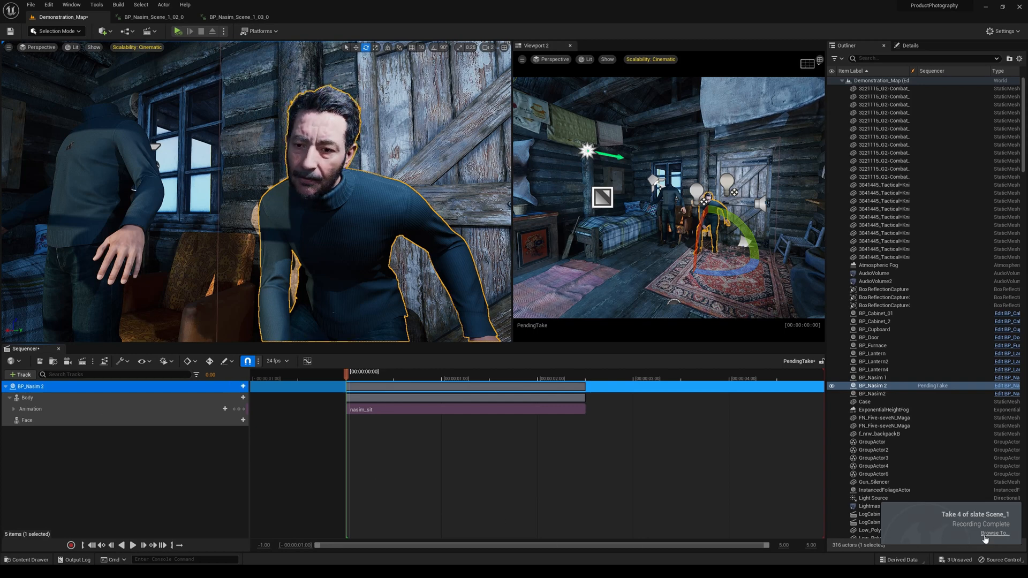
- Browse to take 04's recorded assets and inspect its face animation
click(977, 534)
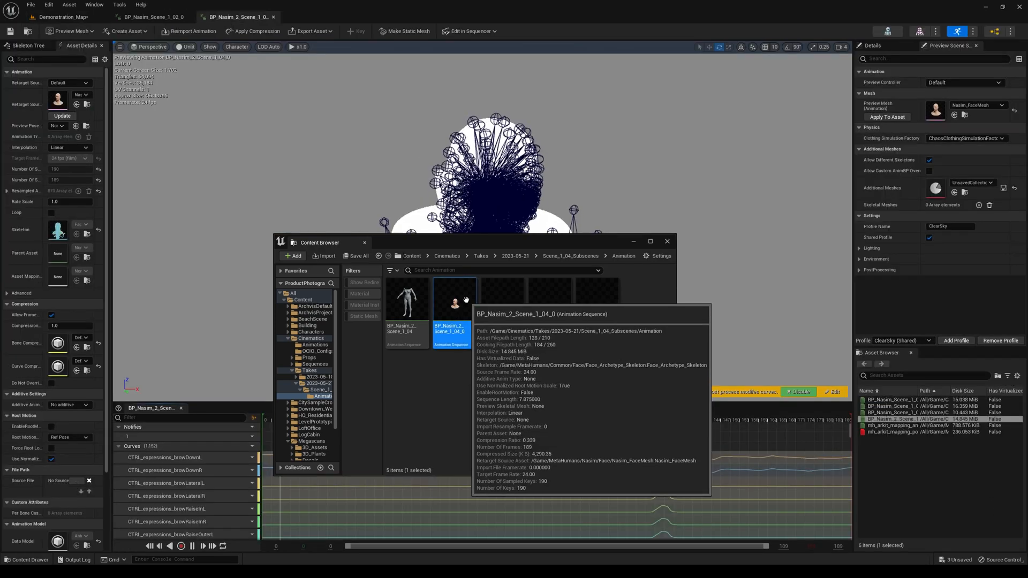
click(667, 242)
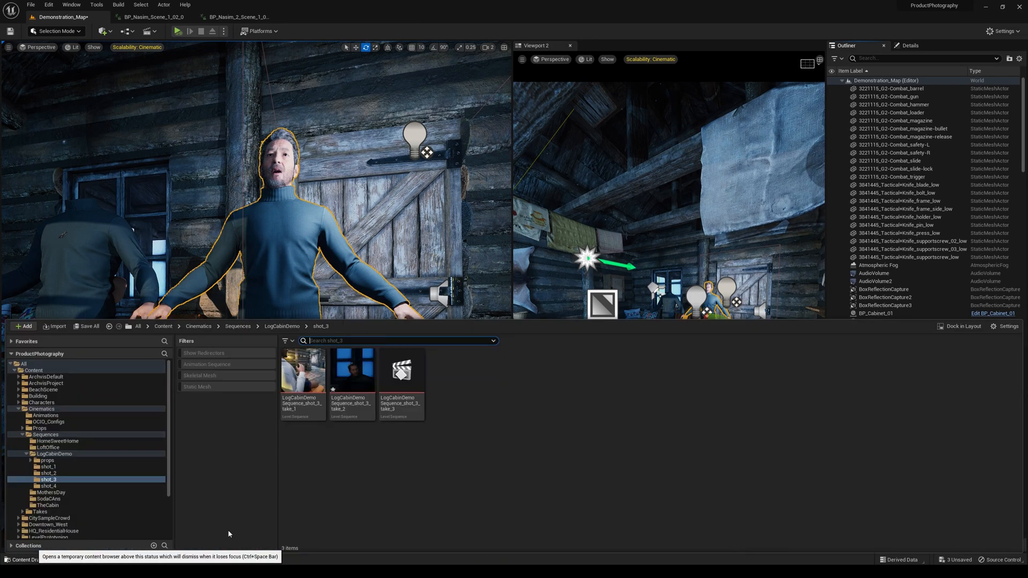
- Open shot_3 take_2, delete the BP_Nasim 2 track, and select BP_Nasim 1 in the level
double_click(352, 369)
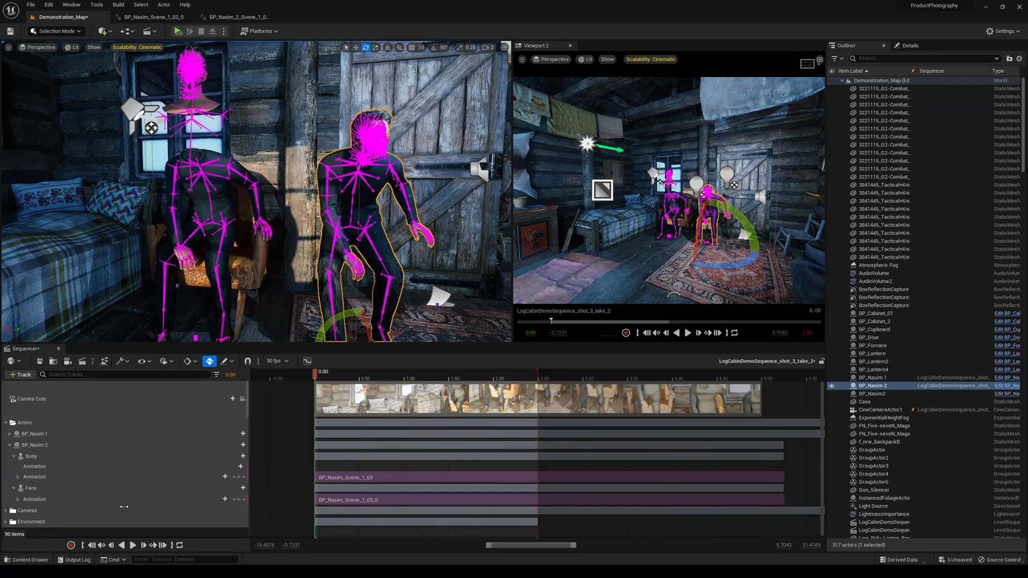
click(34, 445)
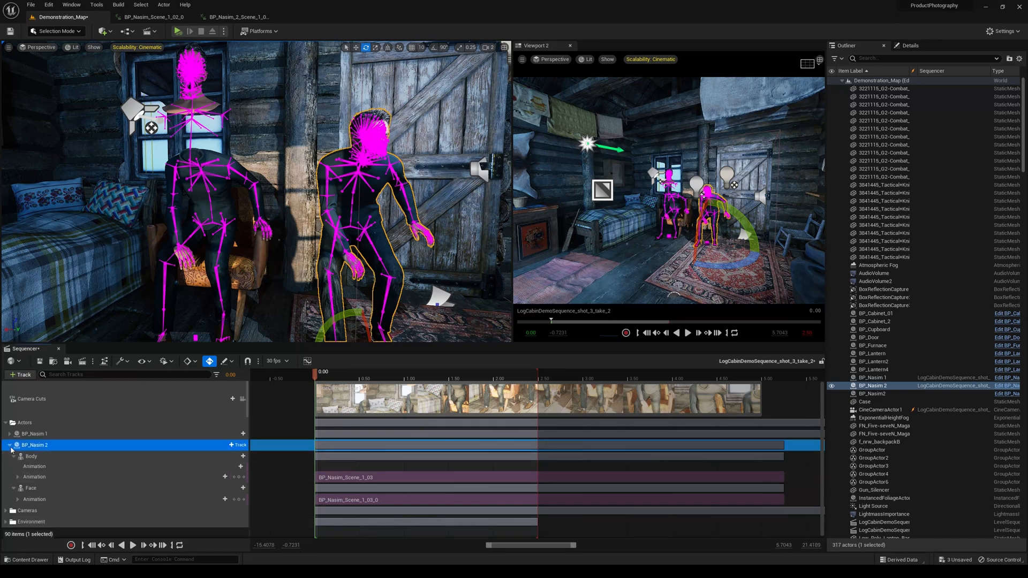
click(10, 445)
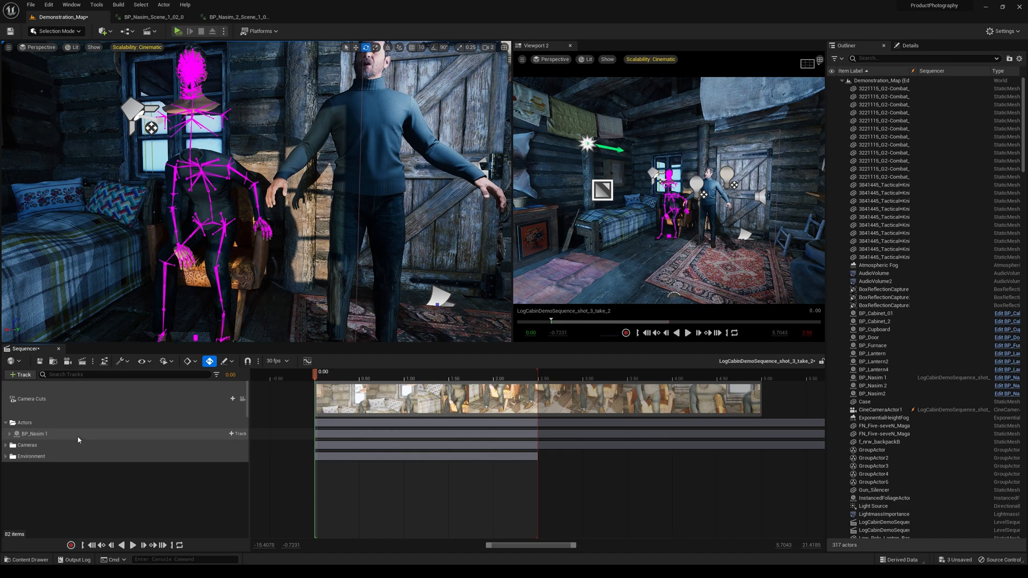
mouse_move(872, 394)
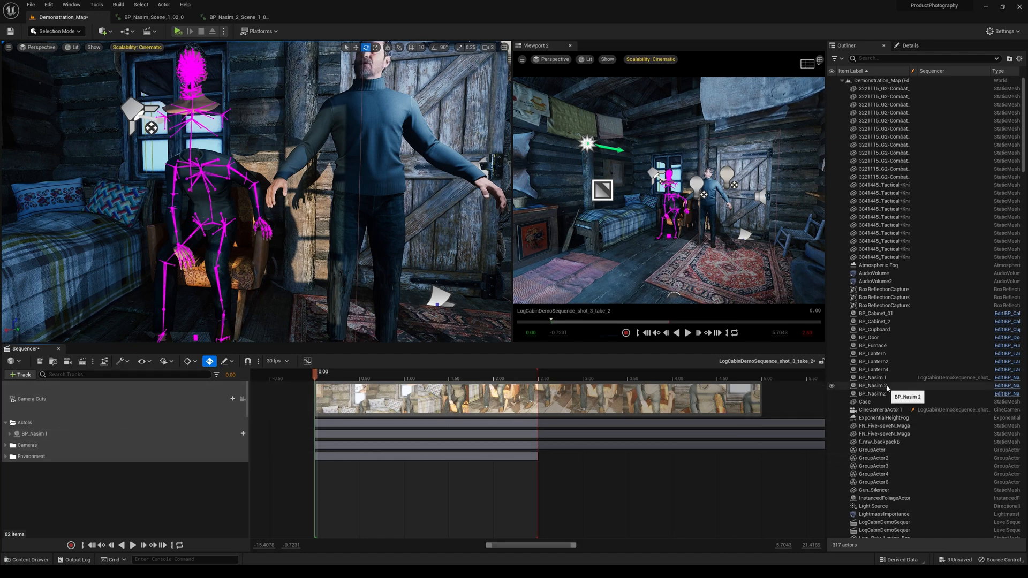
click(873, 393)
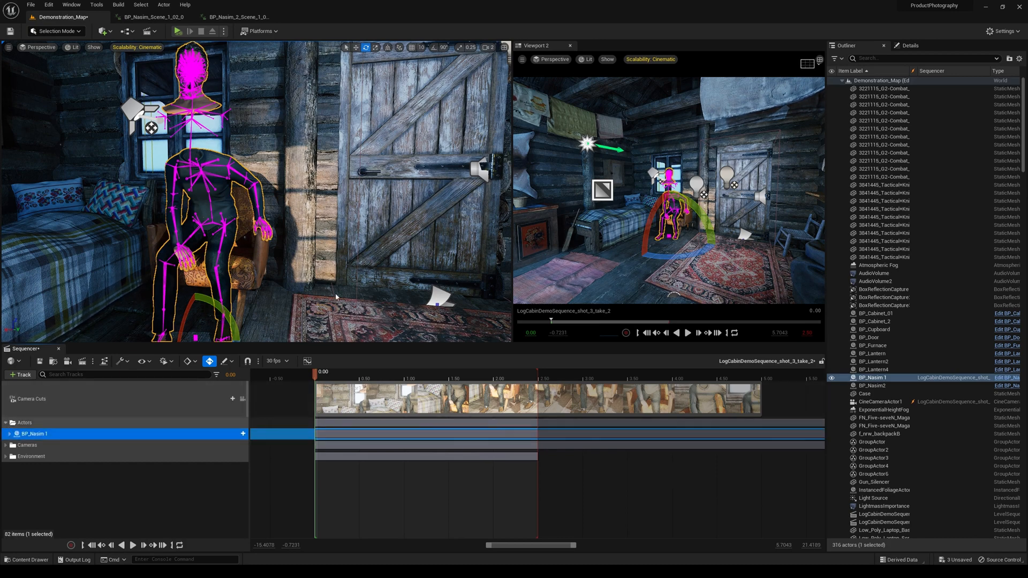
- Pilot Viewport 2 through CineCameraActor1 and select BP_Nasim 1's Face track for the recorded take
click(552, 59)
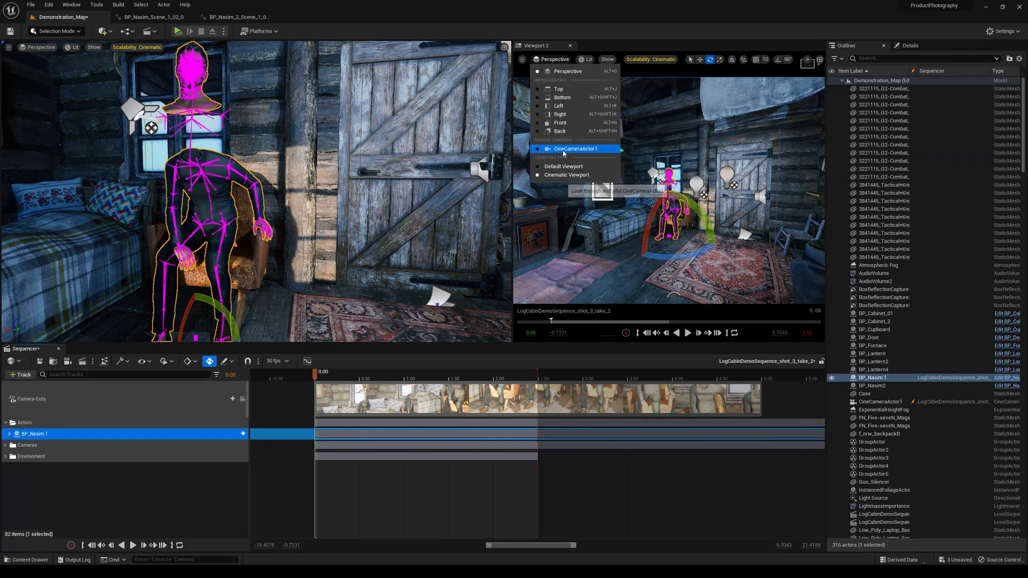
click(576, 149)
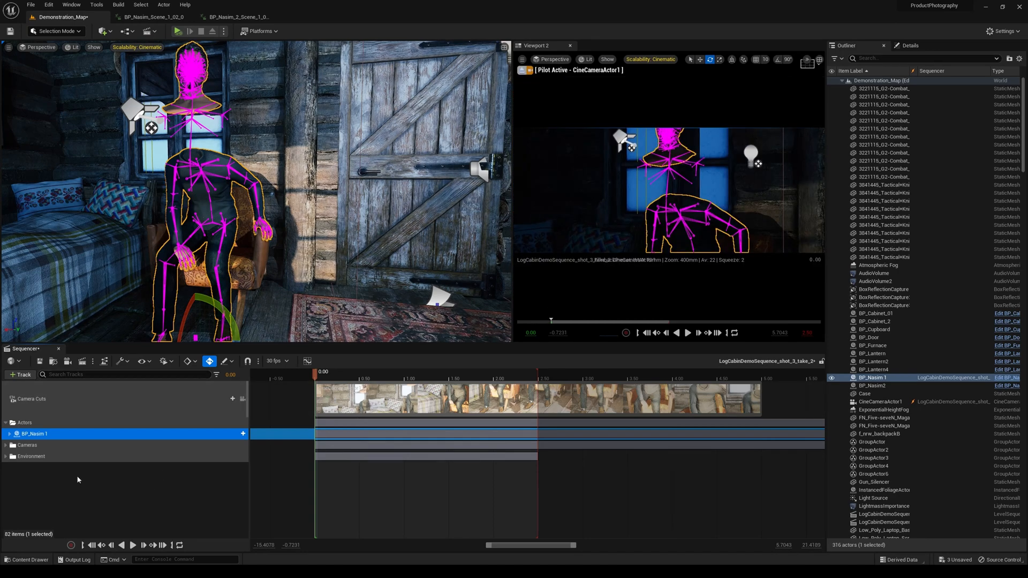
click(9, 434)
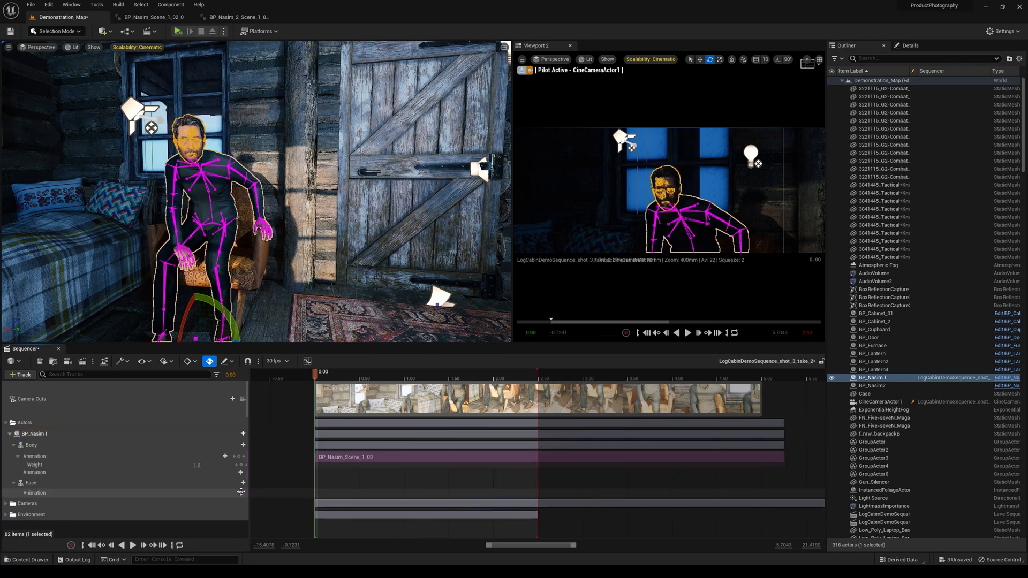
click(241, 492)
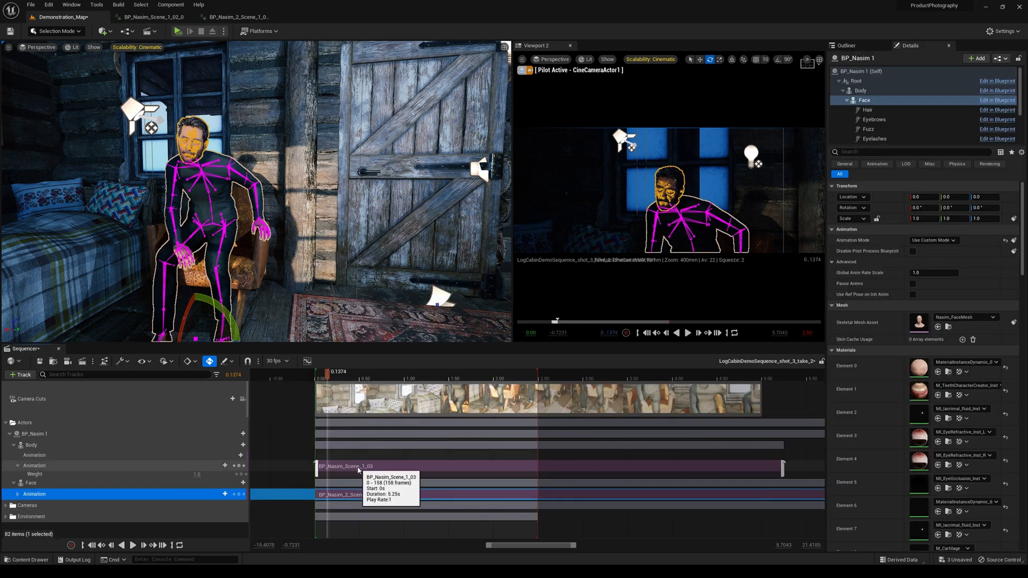
- Delete the BP_Nasim_Scene_1_03 body clip and add BP_Nasim_2_Scene_1_04 to the Body track
right_click(357, 470)
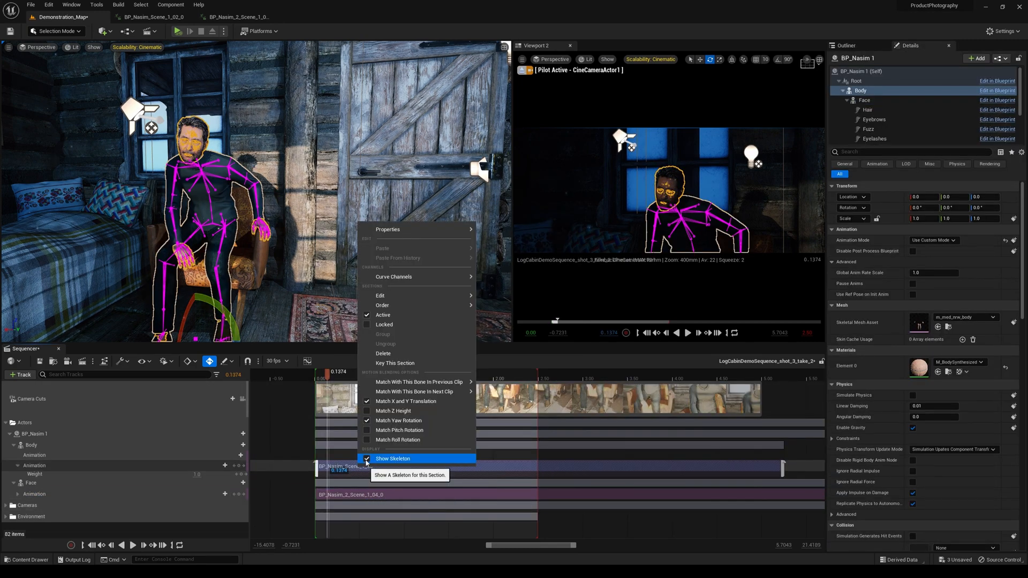
click(393, 458)
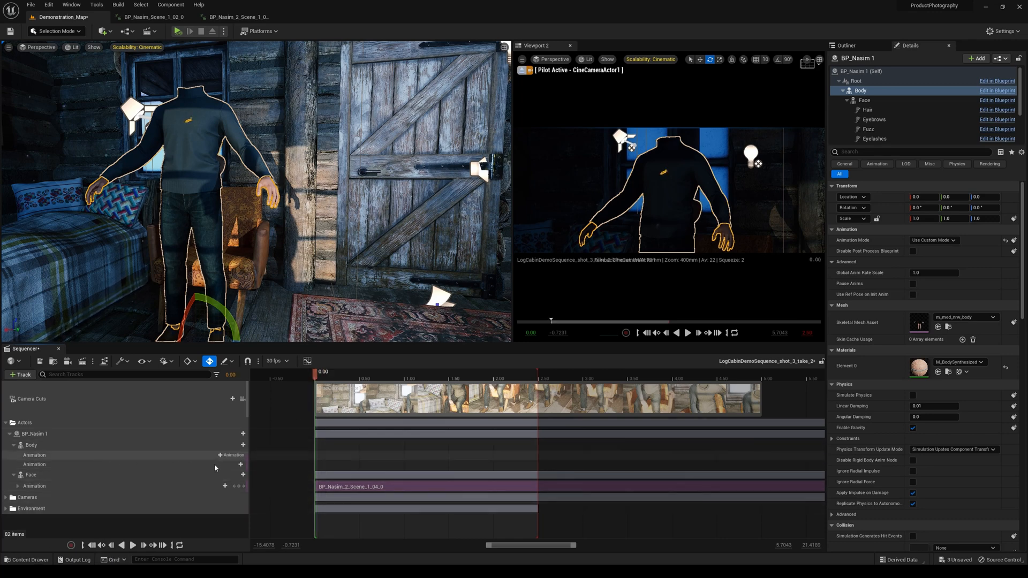
click(231, 455)
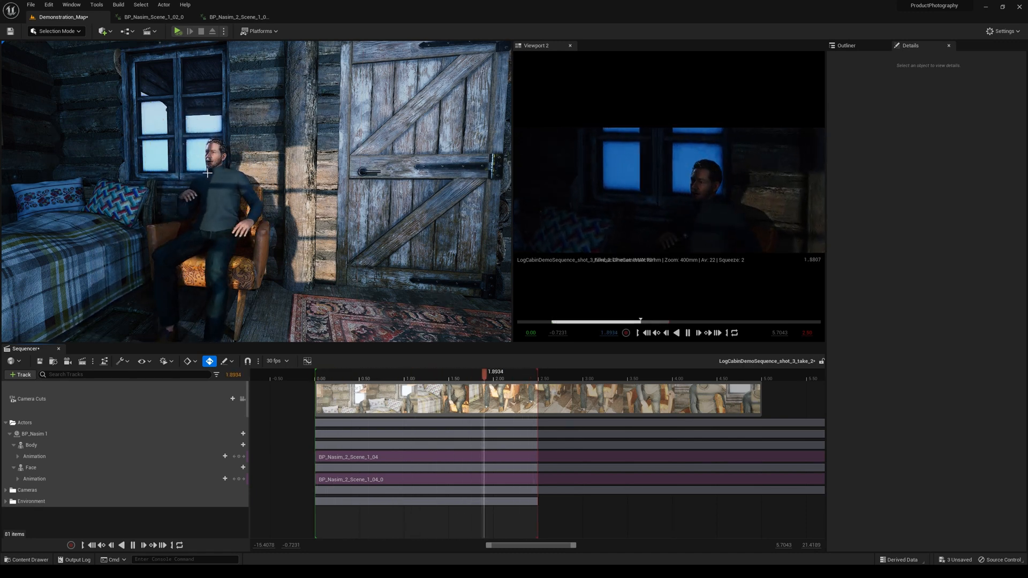
drag(485, 371, 434, 371)
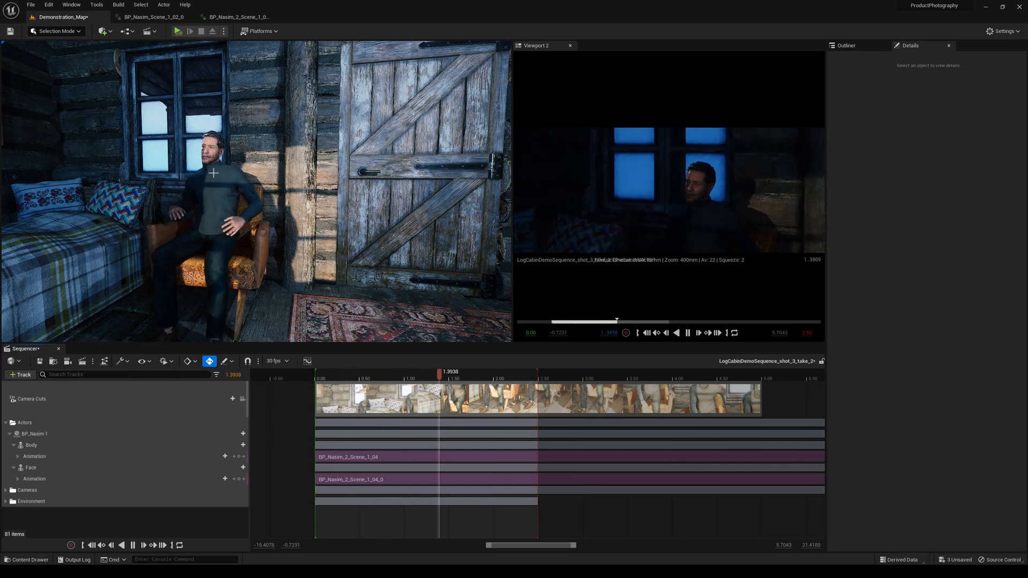
drag(436, 371, 406, 371)
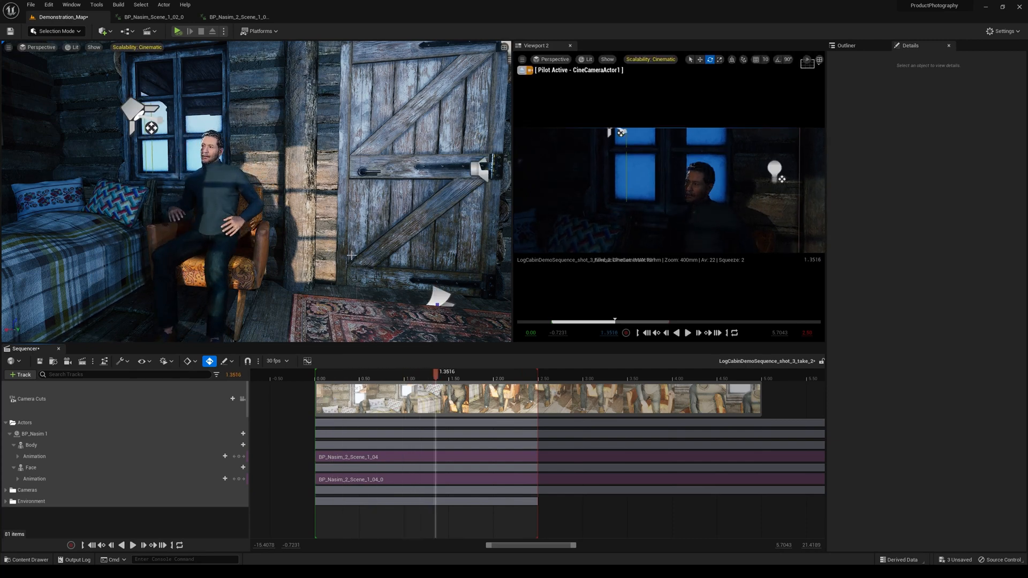
mouse_move(172, 450)
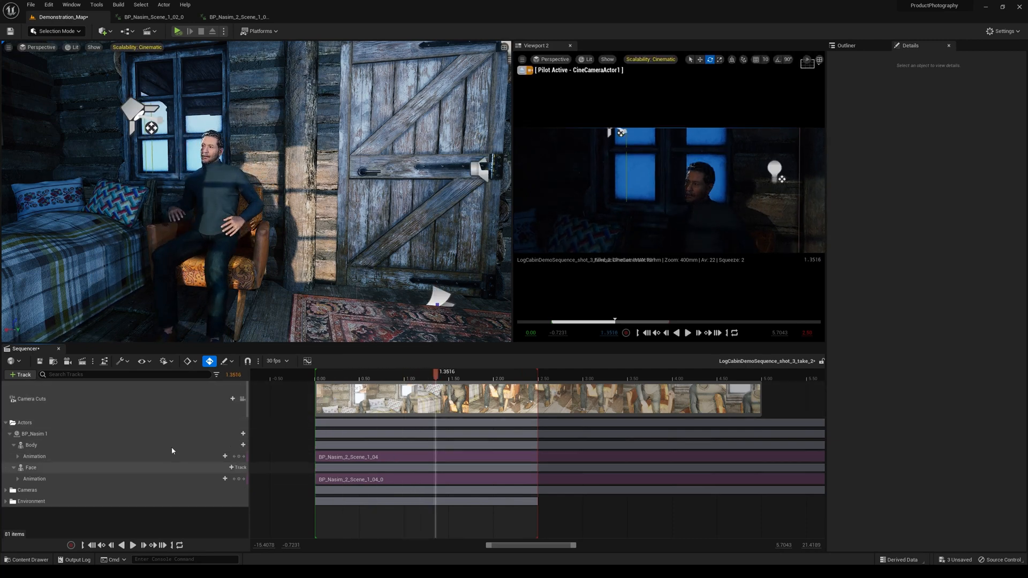